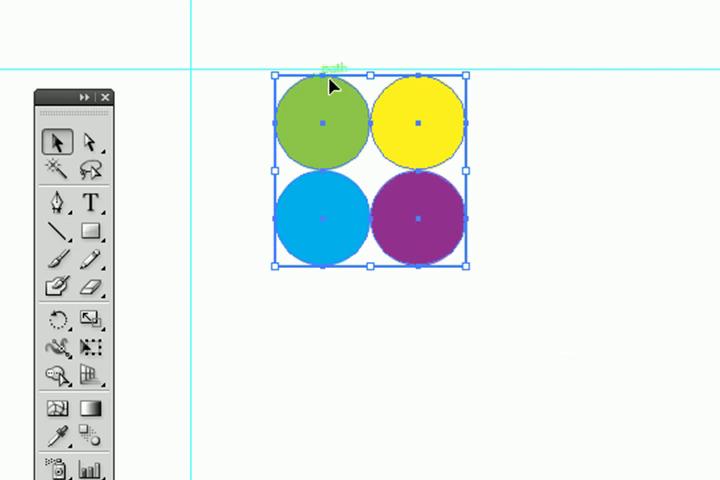
{"action": "mouse_move", "coordinate": [290, 72]}
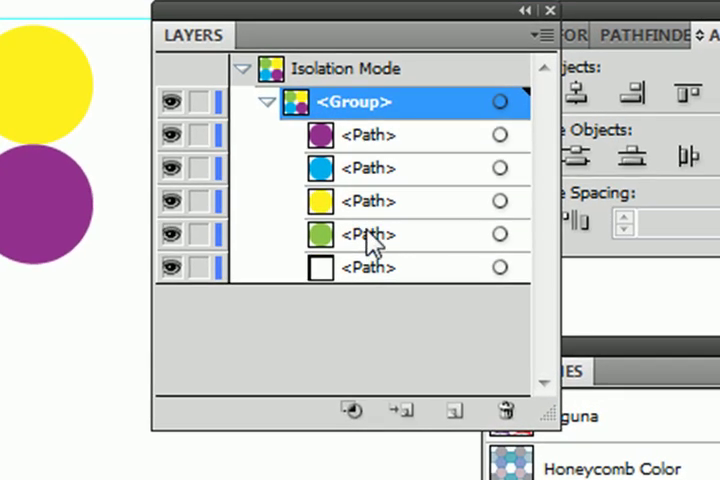
{"action": "mouse_move", "coordinate": [596, 304]}
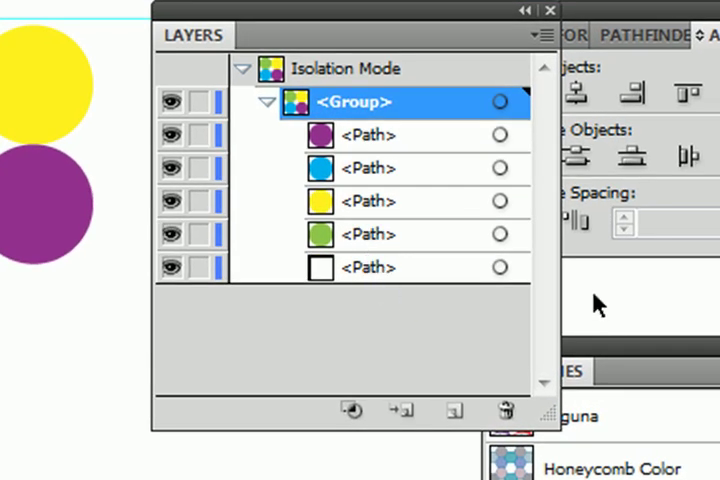
Exit the circle group's Isolation Mode so the square can take the Circles swatch.
{"action": "left_click", "coordinate": [500, 268]}
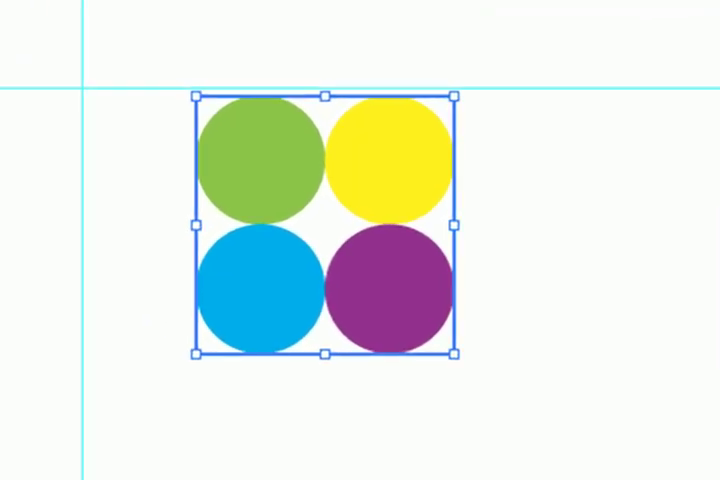
{"action": "mouse_move", "coordinate": [476, 132]}
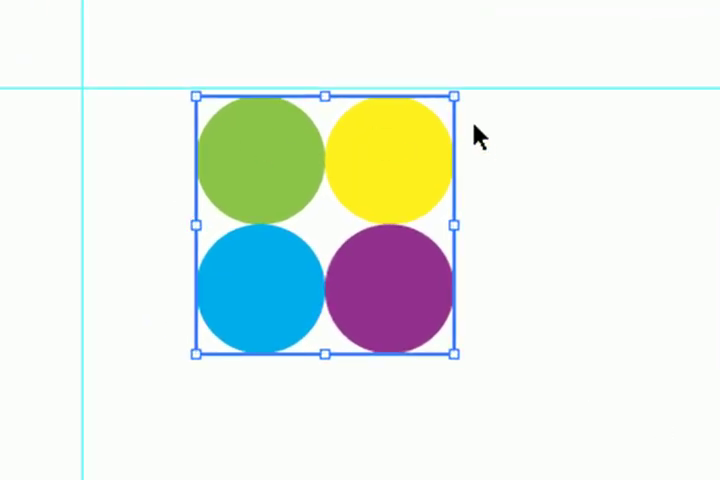
{"action": "mouse_move", "coordinate": [620, 420]}
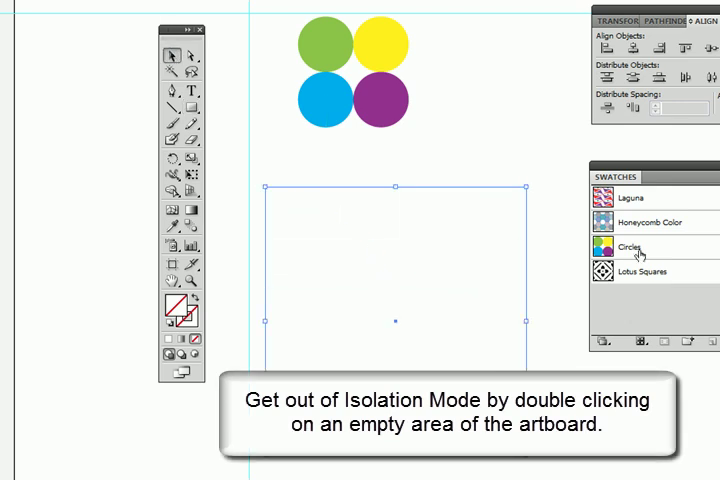
{"action": "left_click", "coordinate": [628, 248]}
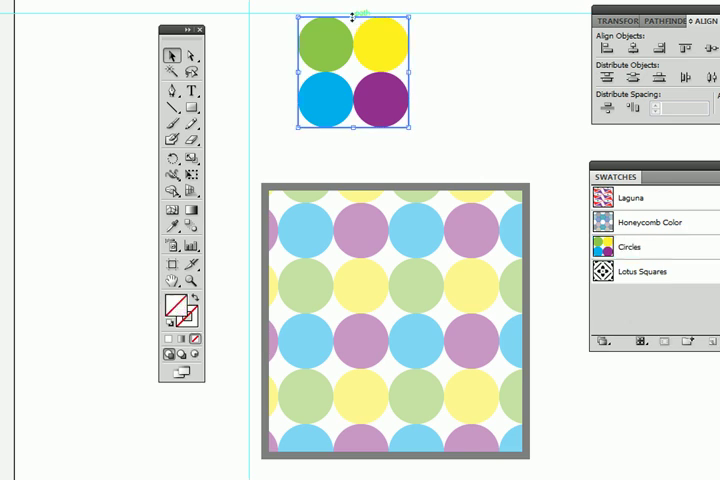
{"action": "mouse_move", "coordinate": [462, 124]}
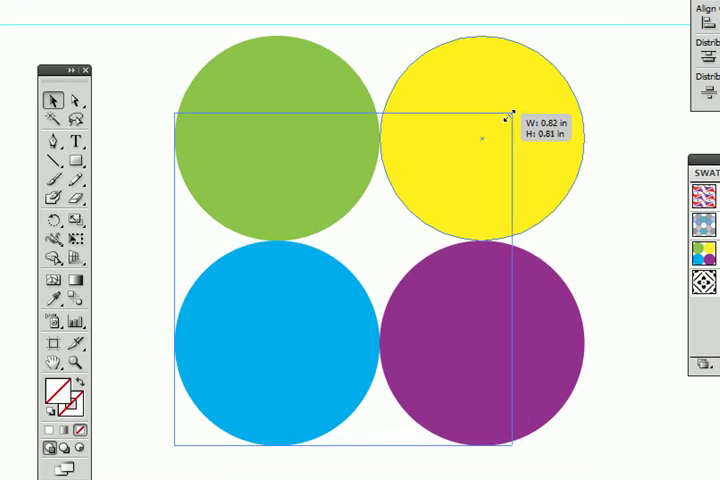
Draw a square from the green circle's centre to the purple circle's centre.
{"action": "left_click_drag", "start_coordinate": [508, 116], "coordinate": [482, 136]}
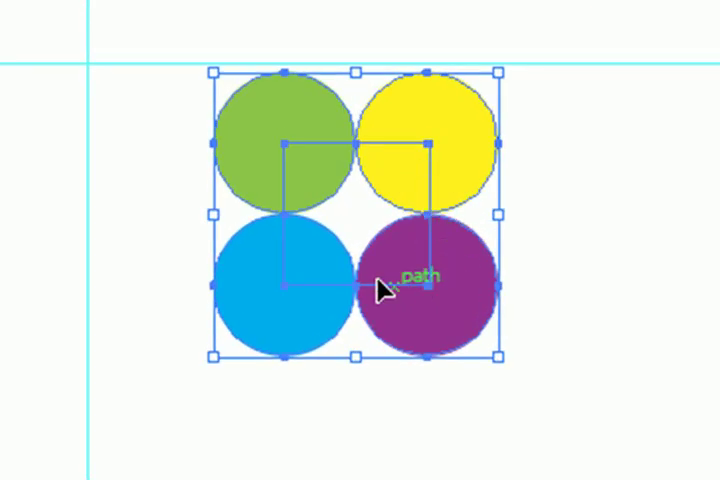
{"action": "mouse_move", "coordinate": [316, 204]}
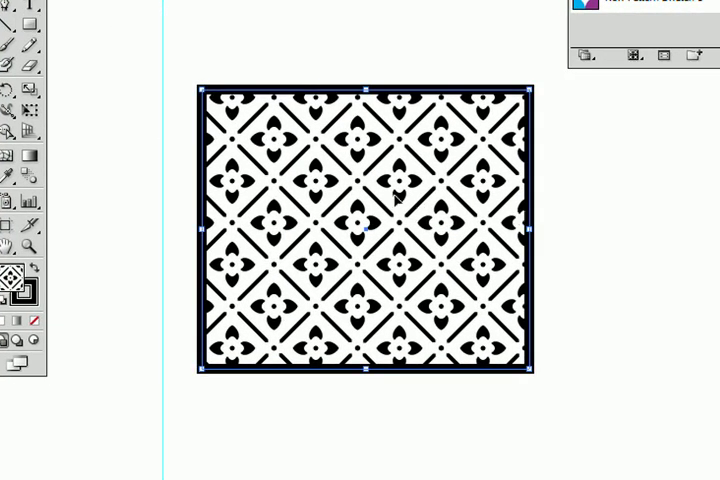
Magnify the Lotus Squares tile and select its artwork to inspect its bounding box.
{"action": "key", "text": "Delete"}
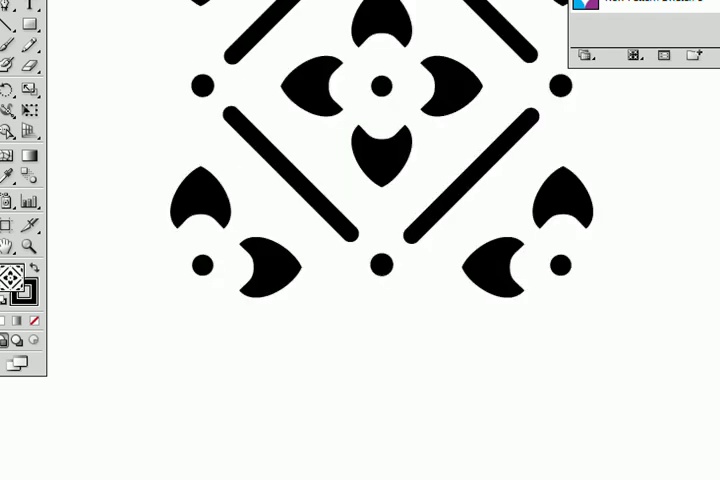
{"action": "left_click", "coordinate": [676, 100]}
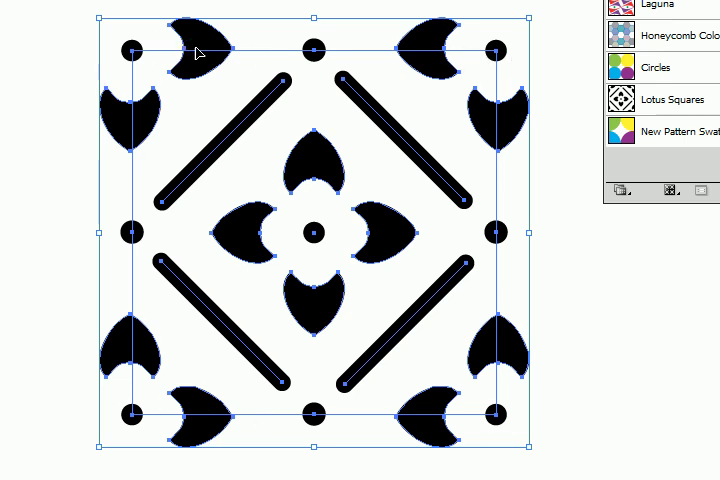
{"action": "mouse_move", "coordinate": [480, 62]}
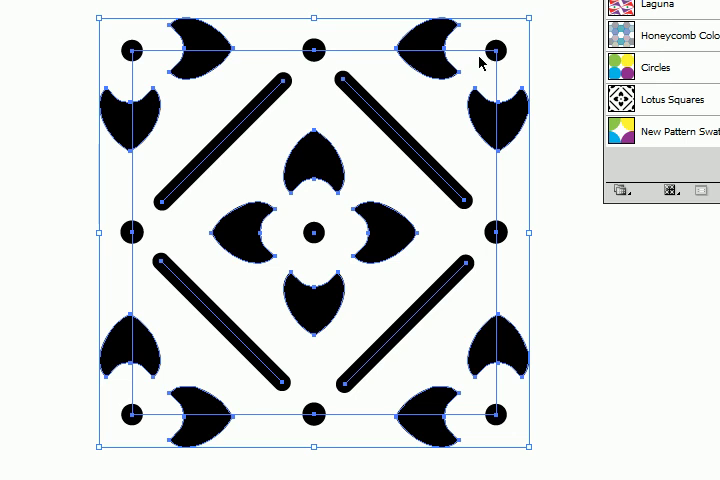
{"action": "mouse_move", "coordinate": [96, 40]}
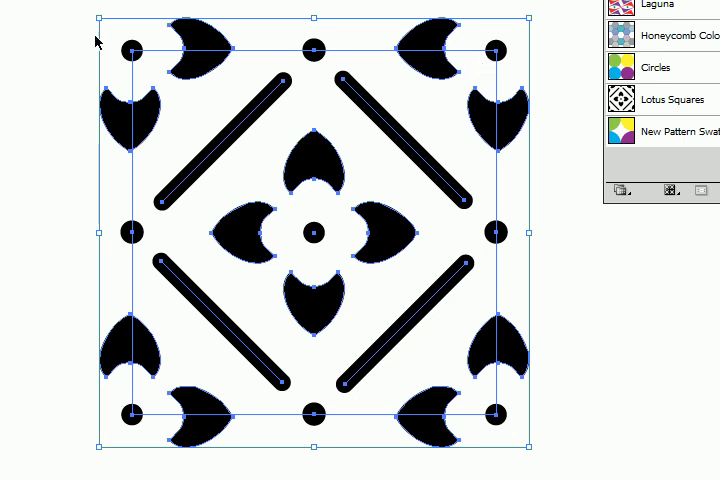
{"action": "mouse_move", "coordinate": [230, 408]}
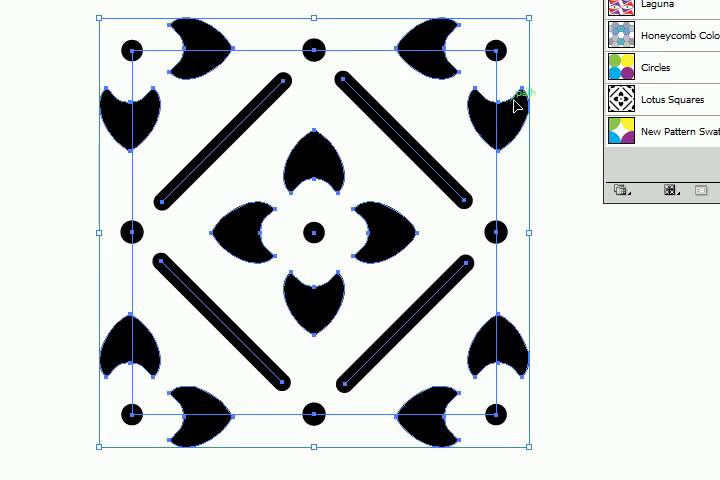
{"action": "mouse_move", "coordinate": [570, 88]}
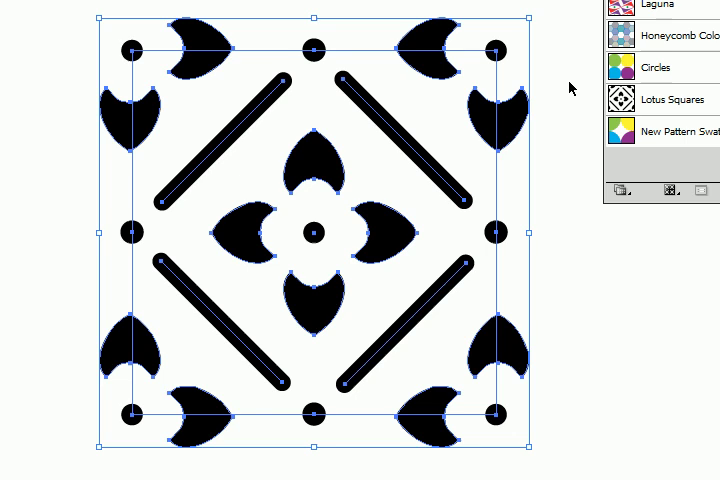
{"action": "mouse_move", "coordinate": [540, 72]}
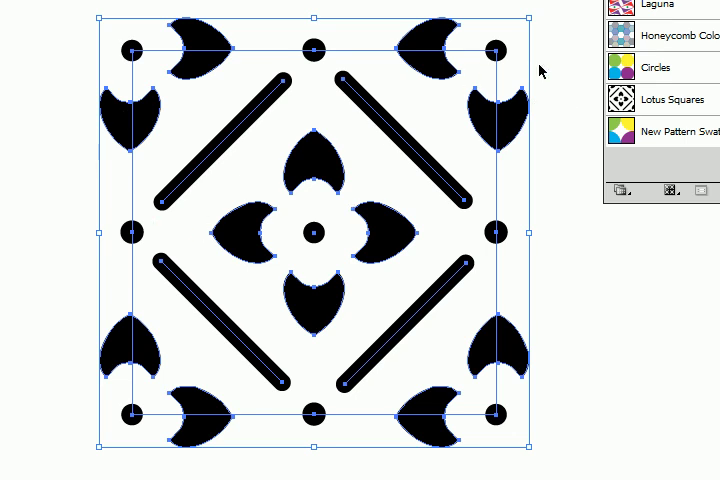
{"action": "mouse_move", "coordinate": [514, 400]}
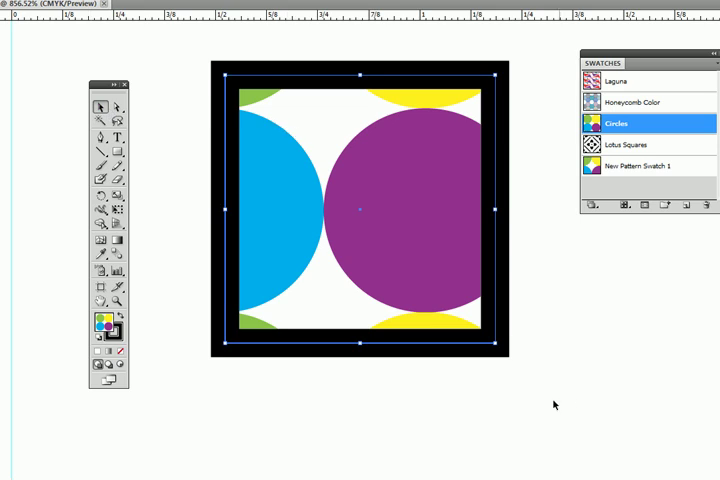
Duplicate the circle group with an orange square drawn behind the circles.
{"action": "left_click_drag", "start_coordinate": [510, 350], "coordinate": [530, 362]}
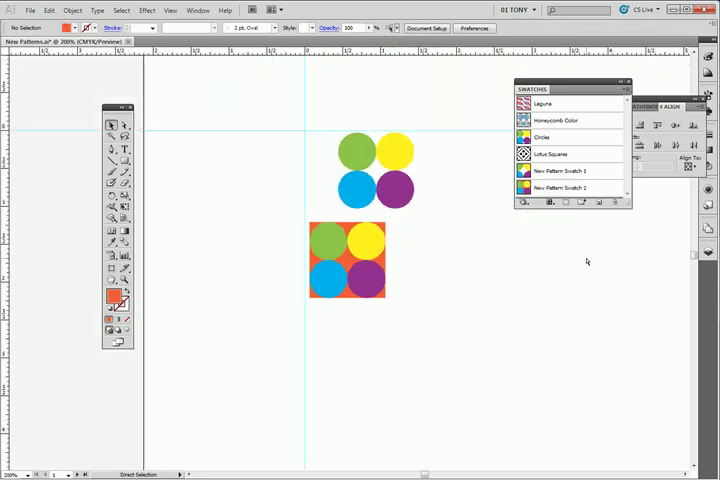
Save the orange-backed tile as New Pattern Swatch 2 and fill the large square with it.
{"action": "left_click_drag", "start_coordinate": [384, 224], "coordinate": [524, 330]}
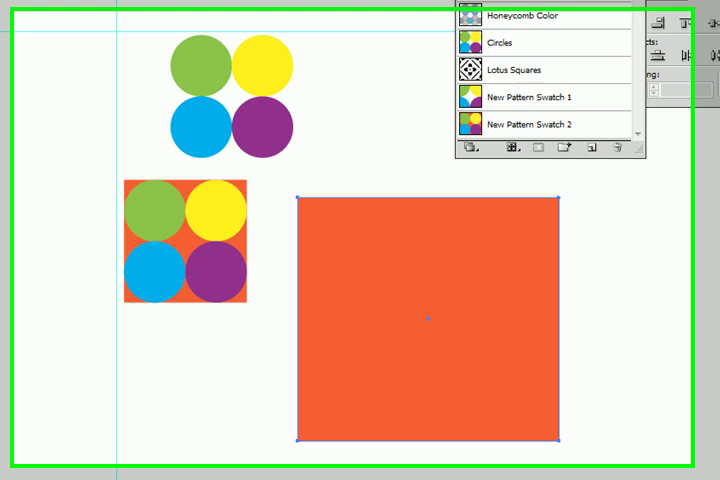
{"action": "left_click", "coordinate": [548, 120]}
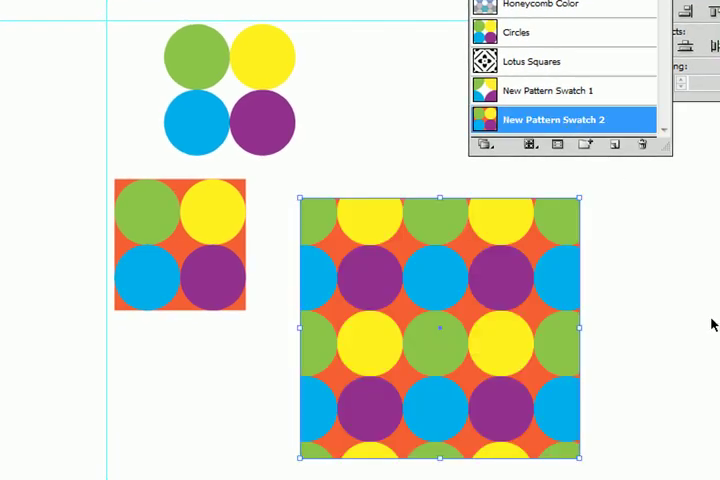
{"action": "mouse_move", "coordinate": [616, 200]}
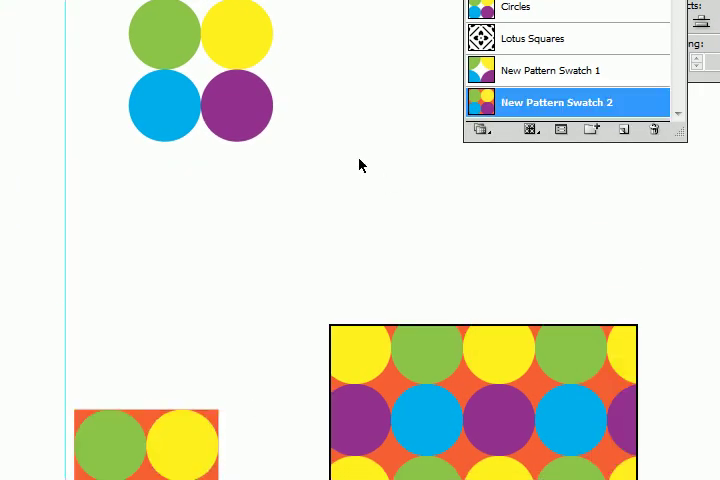
Fill the centre square dark blue, send it to back, and save the tile as New Pattern Swatch 3.
{"action": "left_click", "coordinate": [550, 70]}
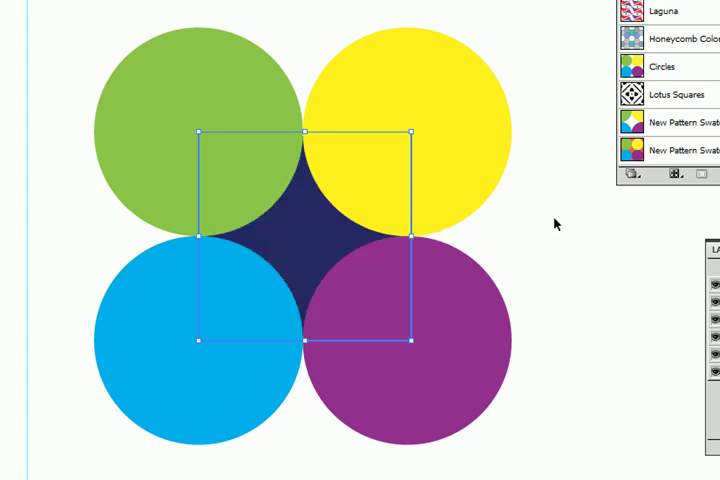
{"action": "left_click", "coordinate": [56, 32]}
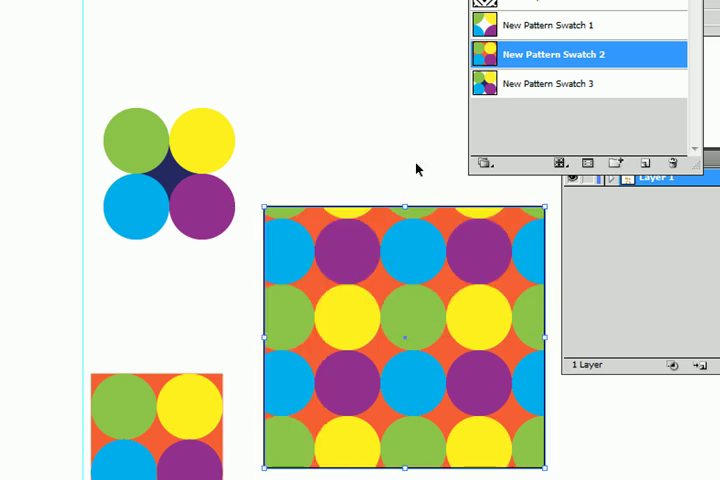
{"action": "left_click", "coordinate": [548, 84]}
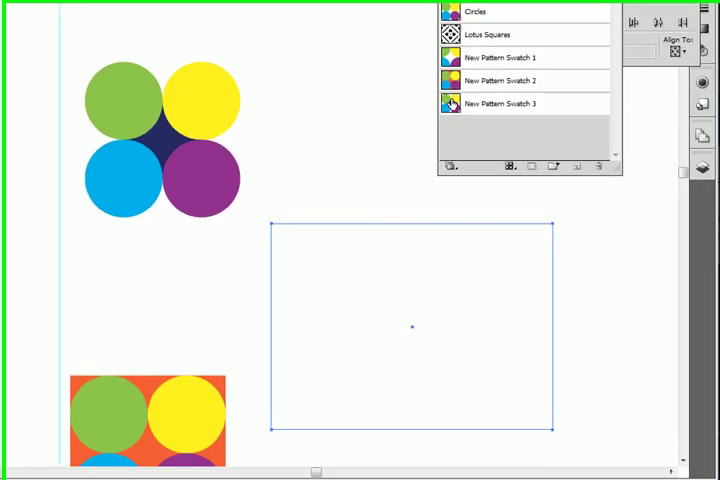
Apply New Pattern Swatch 3 so the wide rectangle tiles circles over dark navy.
{"action": "left_click", "coordinate": [502, 104]}
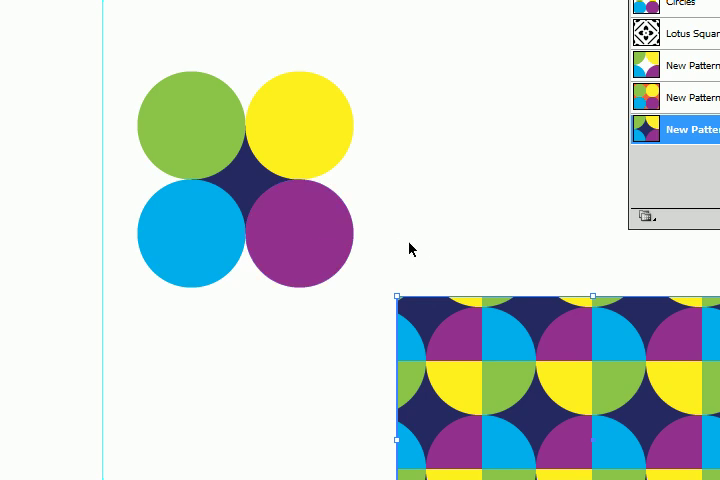
{"action": "mouse_move", "coordinate": [482, 184]}
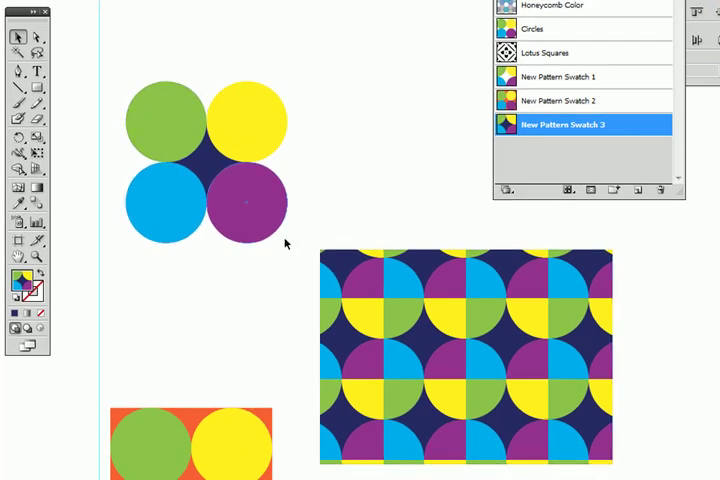
{"action": "mouse_move", "coordinate": [338, 144]}
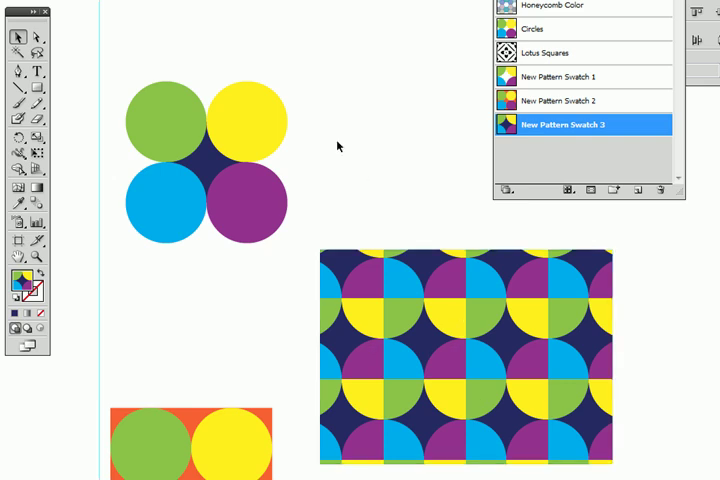